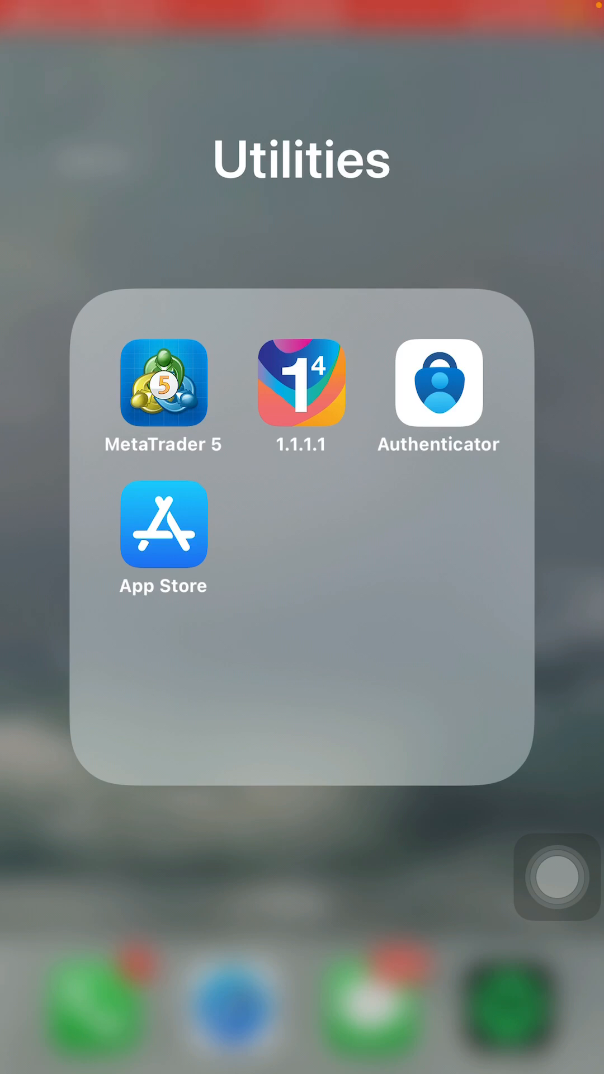
Find MetaTrader 5 in the App Store via search and show its app page.
click(163, 524)
text(meta t)
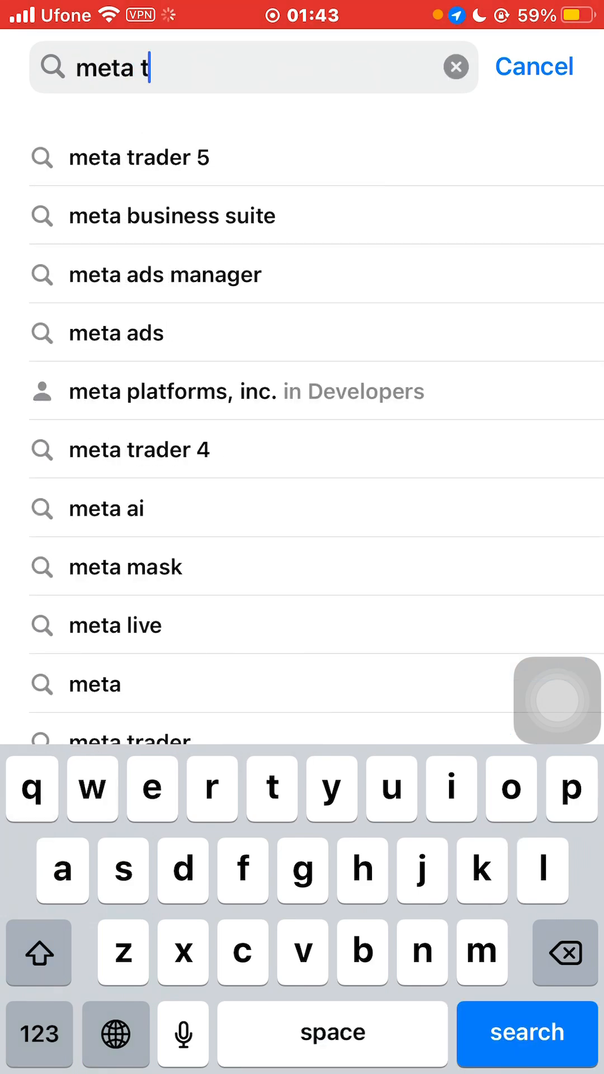
click(526, 1035)
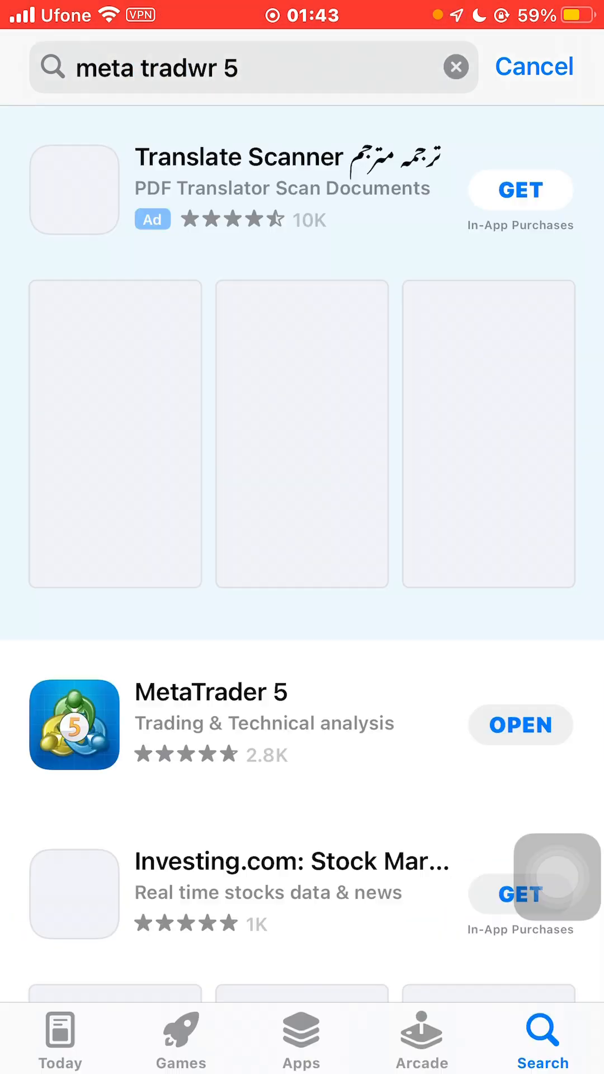
scroll(up, 3)
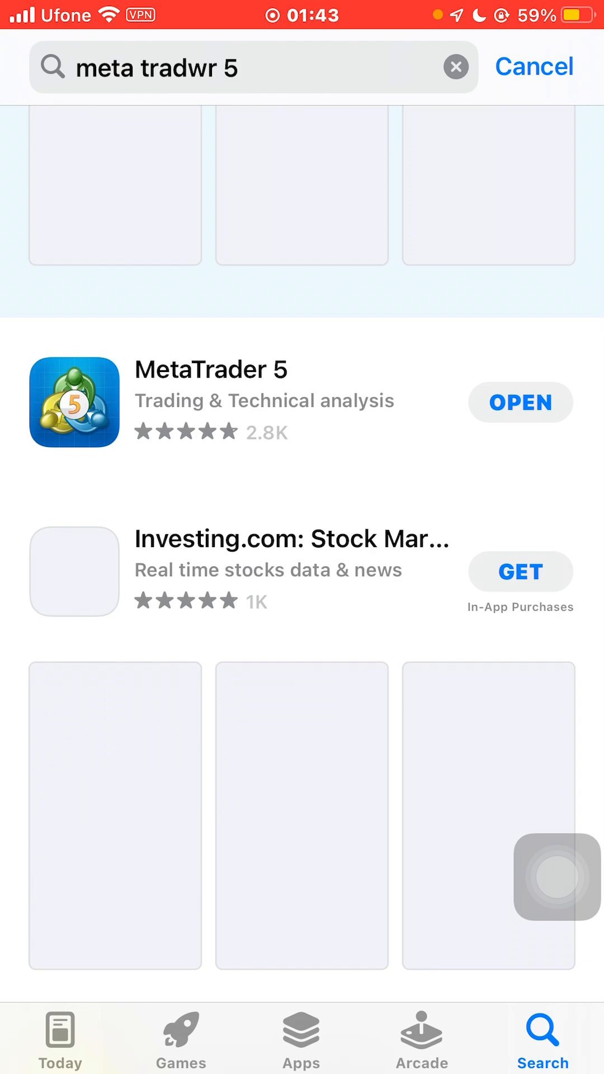
click(211, 401)
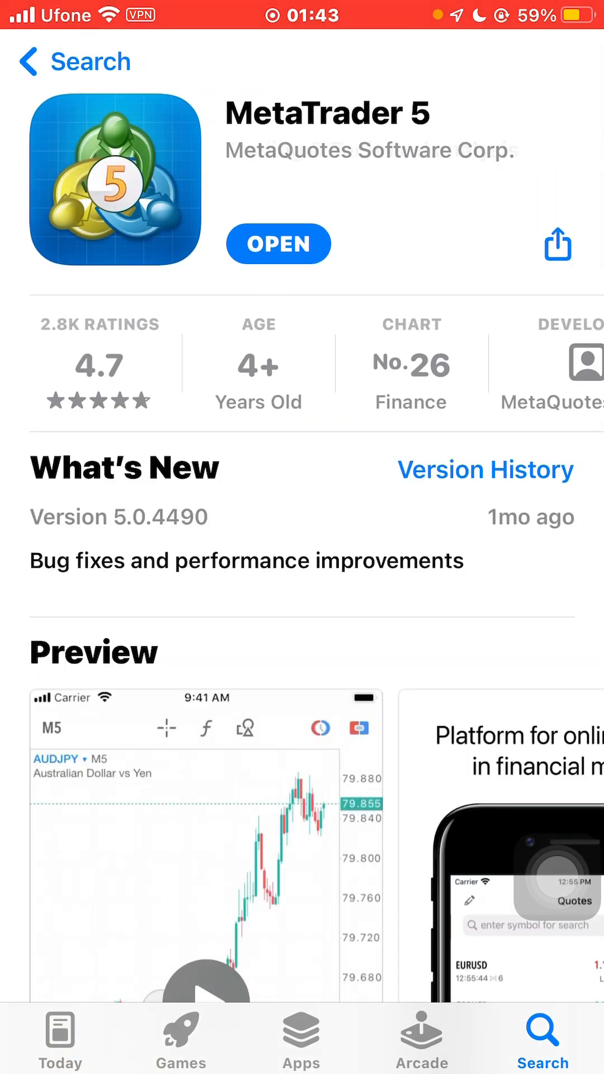
Launch MetaTrader 5, dismiss the 'Open a demo account' prompt, and go to Settings.
click(279, 243)
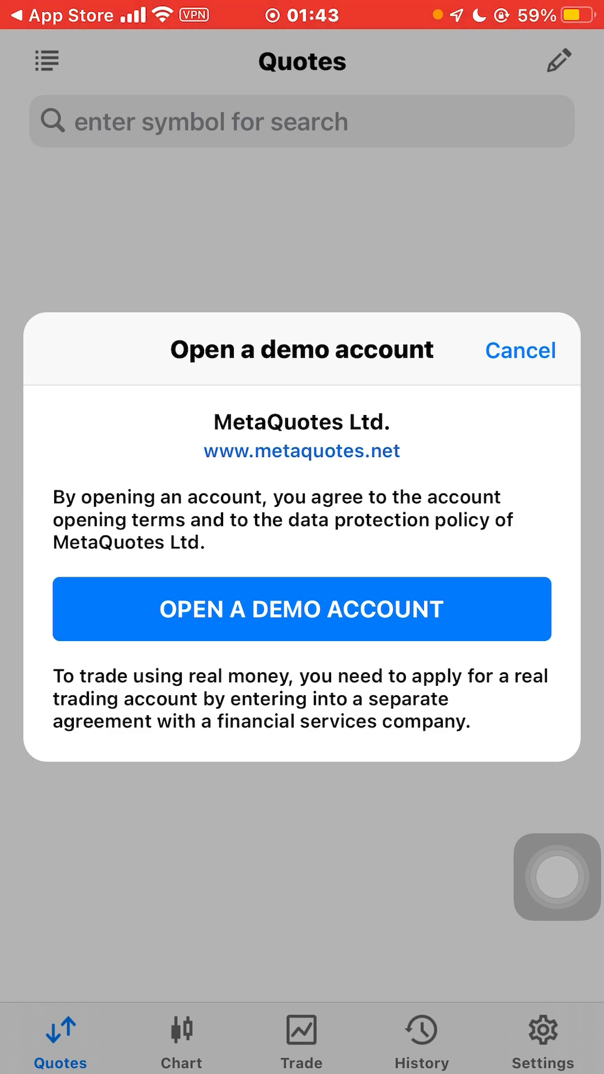
click(521, 351)
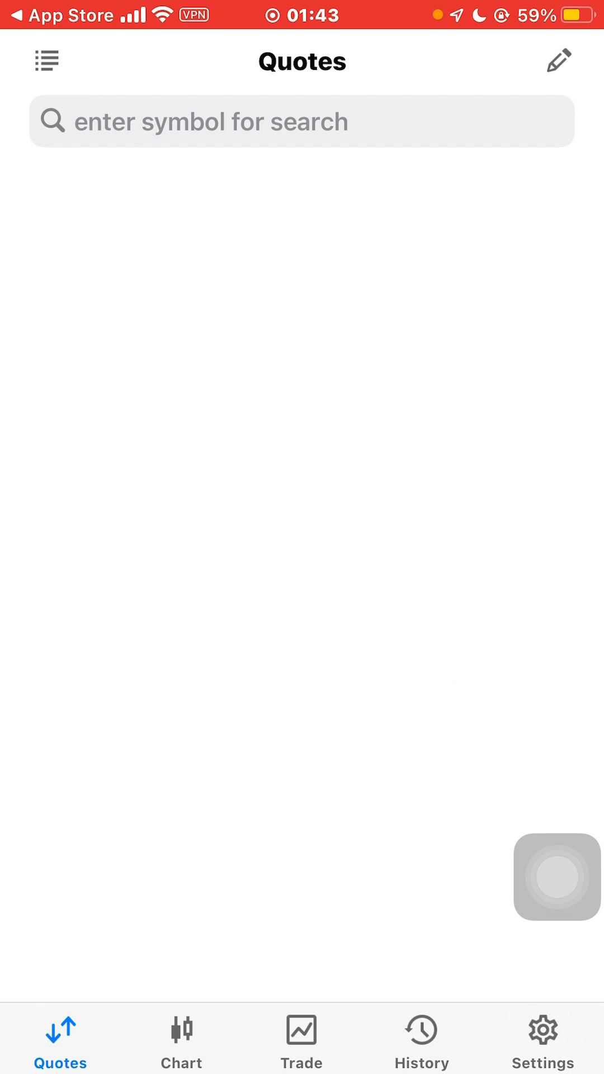
click(542, 1039)
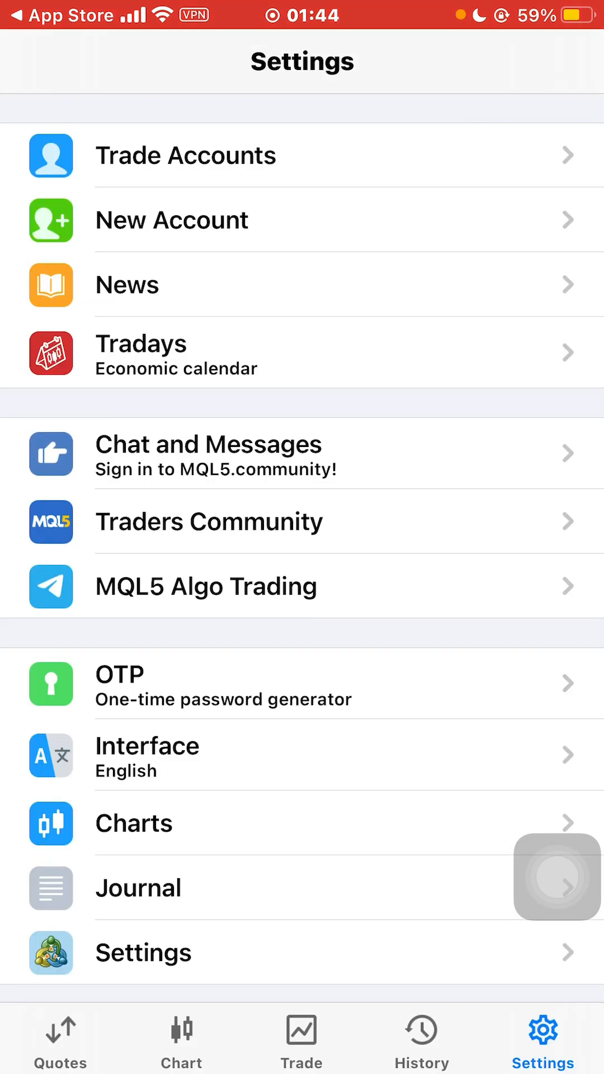
Check the Trade tab's zero balance, then reach the MQL5 Chat and Messages screen.
click(301, 1034)
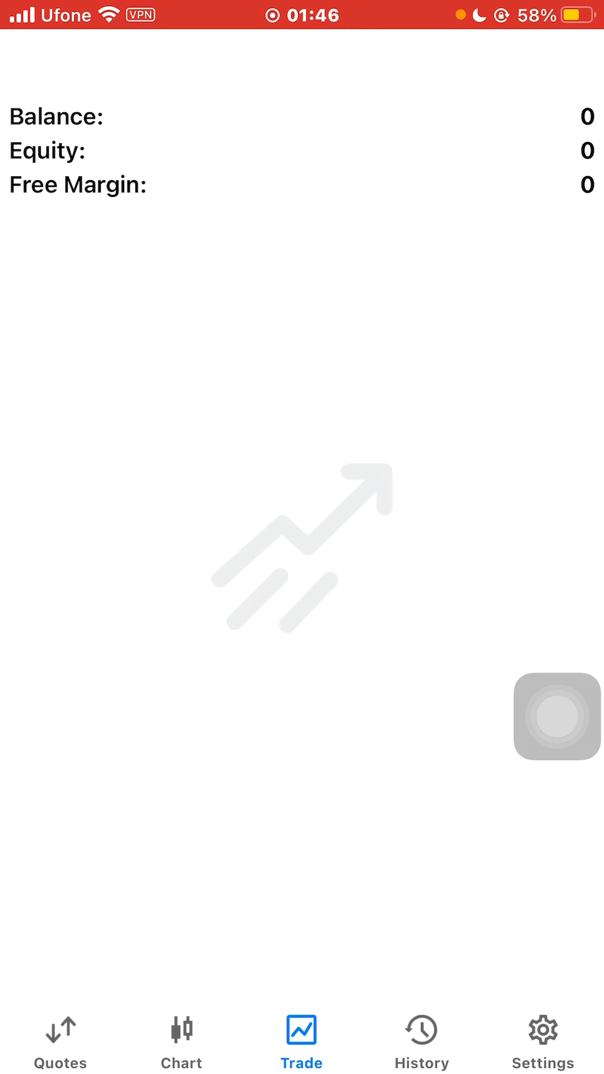
click(542, 1042)
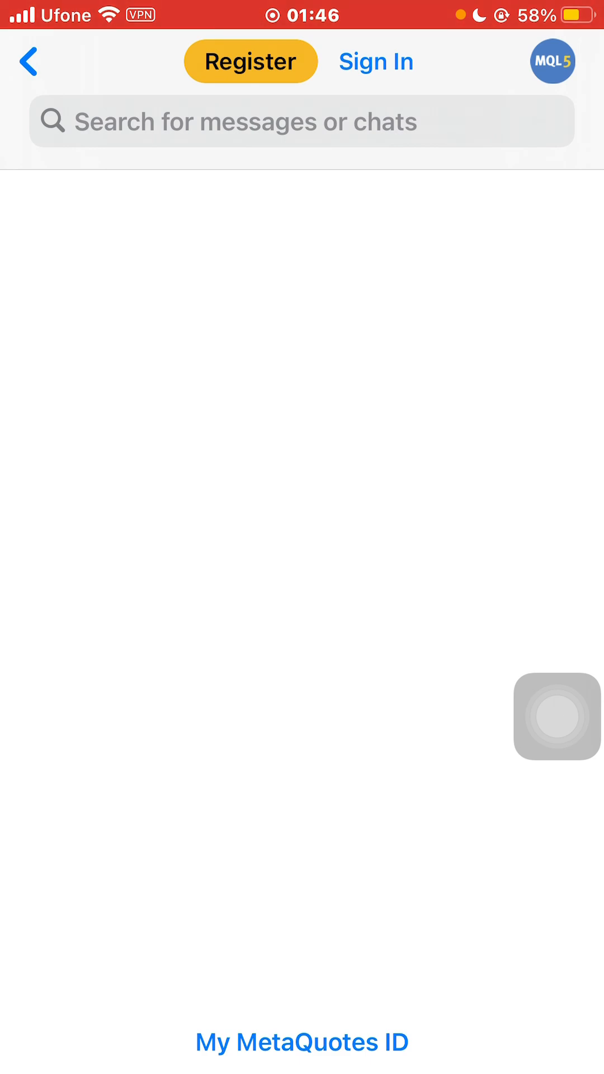
click(250, 60)
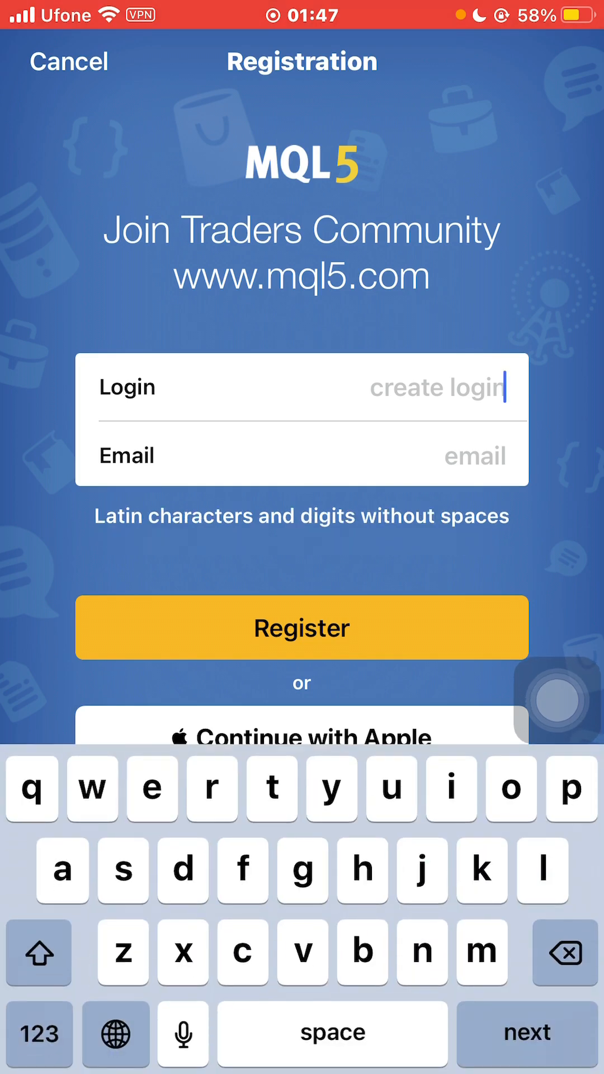
text(khananna)
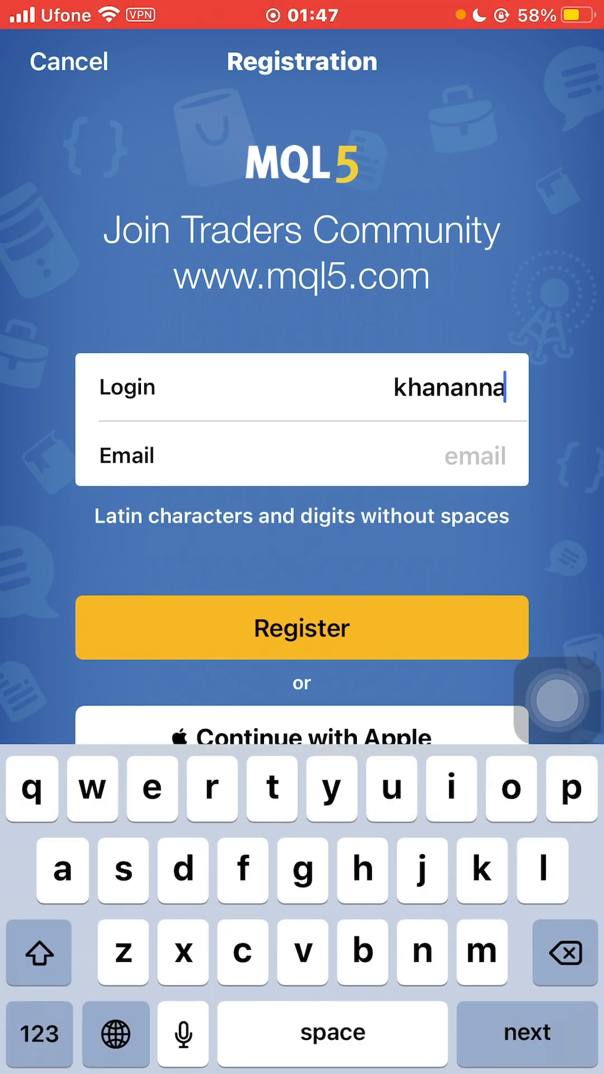
click(301, 628)
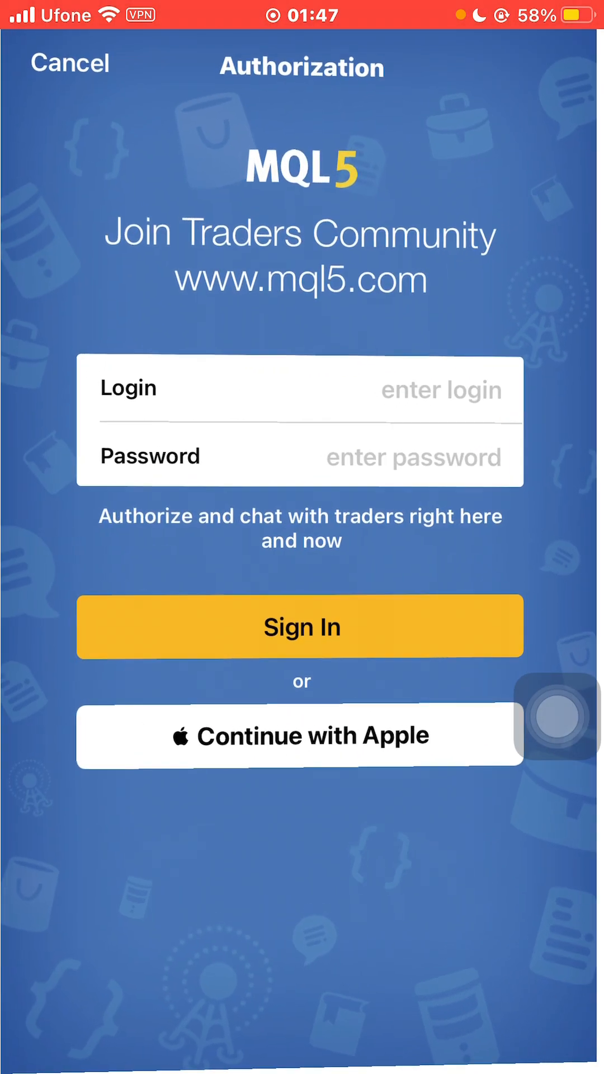
text(khananna)
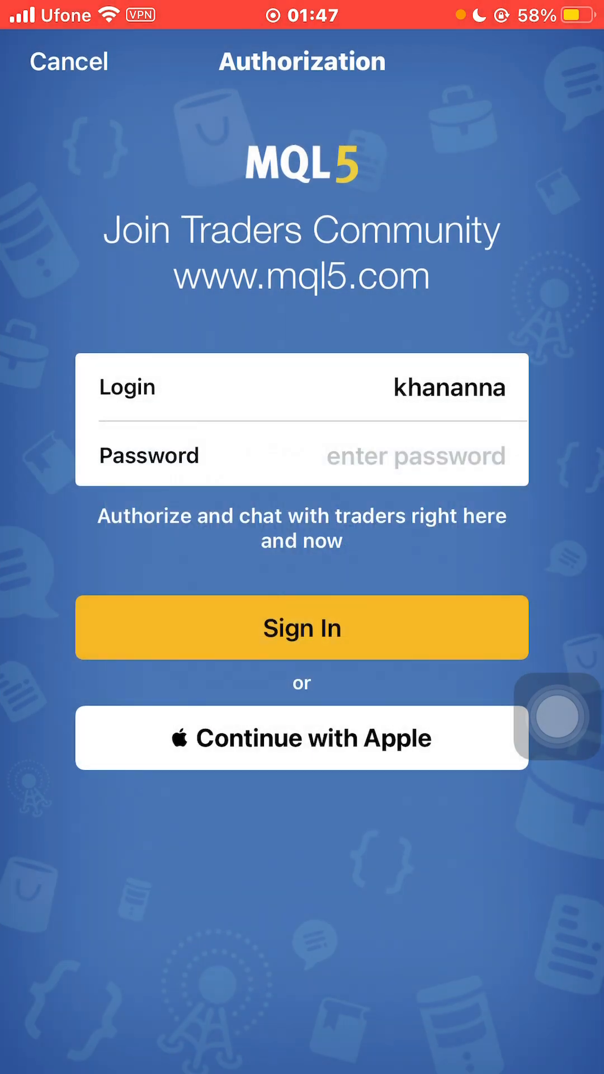